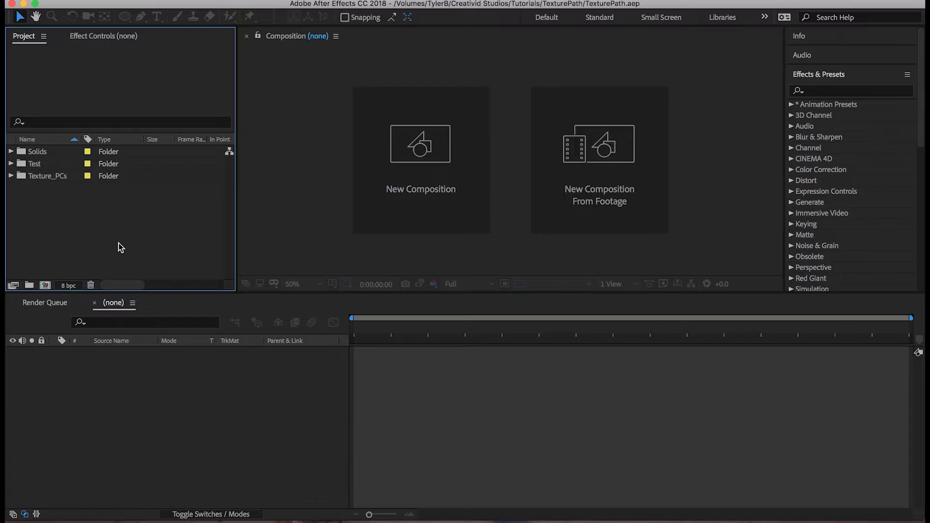
pyautogui.moveTo(139, 230)
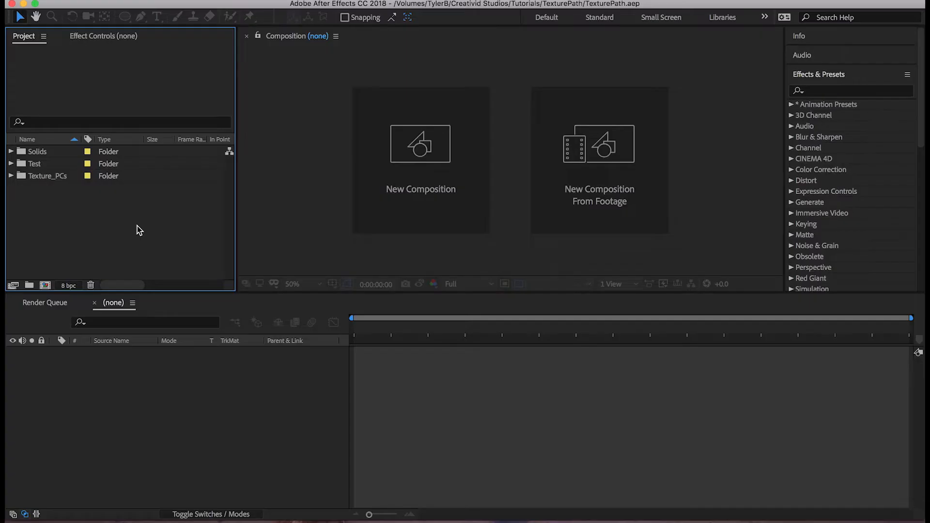
pyautogui.moveTo(576, 361)
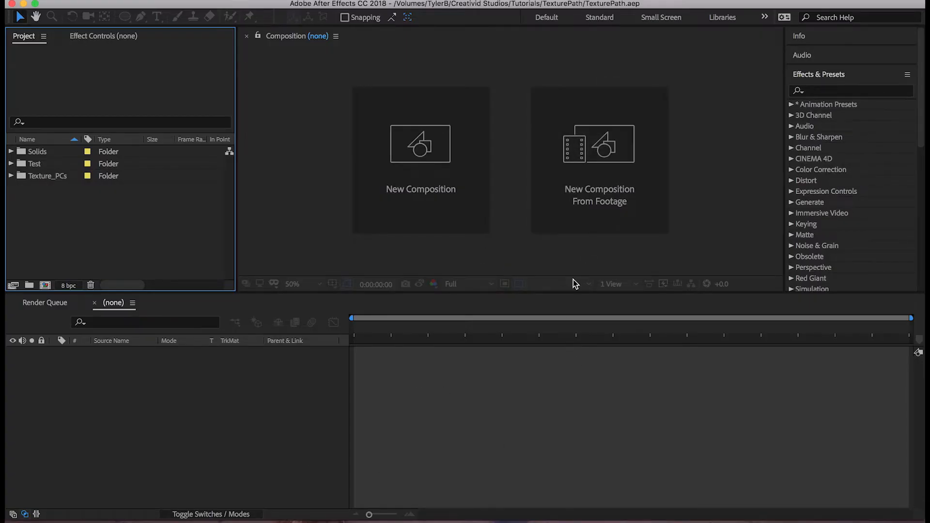
pyautogui.moveTo(340, 377)
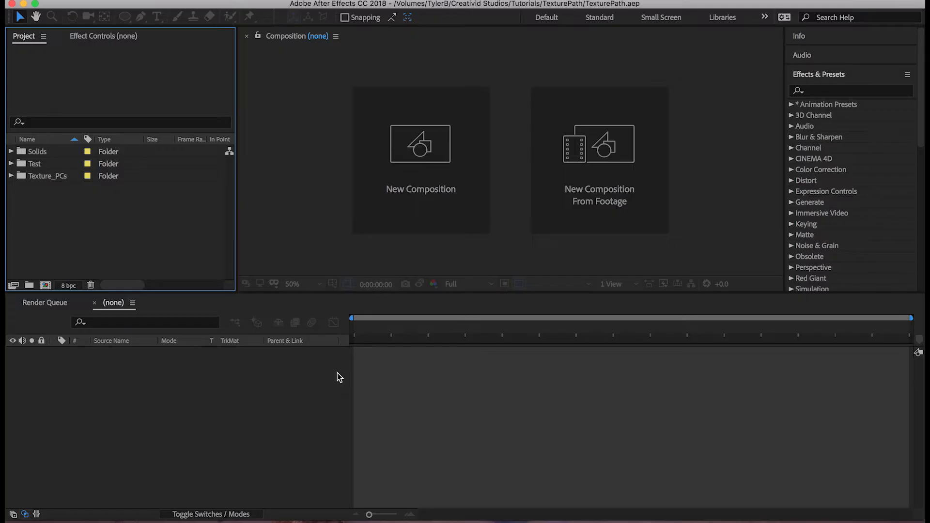
pyautogui.moveTo(350, 375)
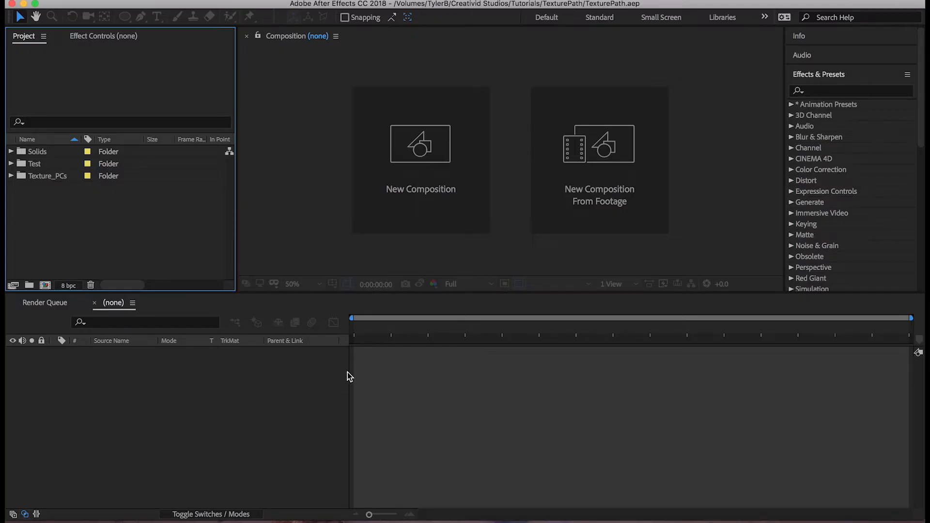
pyautogui.moveTo(352, 350)
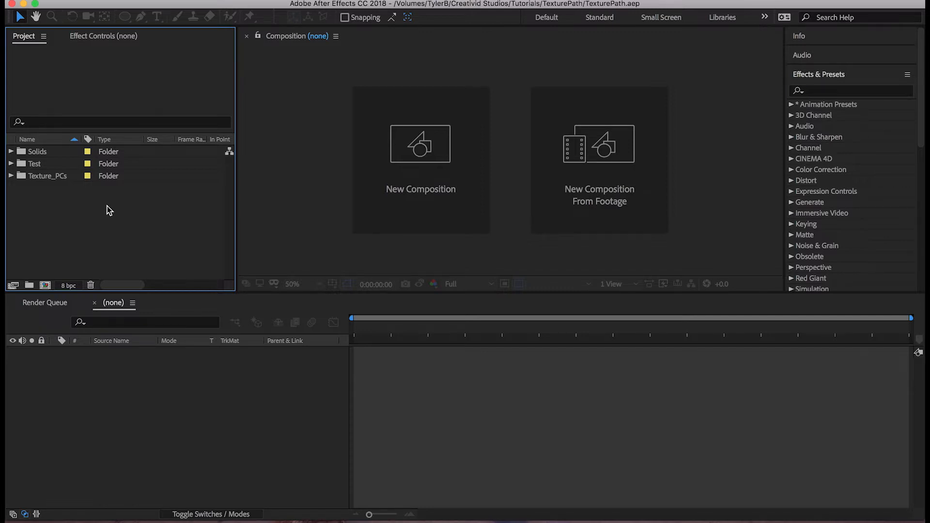
# Open Texture 2 from the Texture_PCs folder and confirm its composition settings unchanged
pyautogui.click(10, 175)
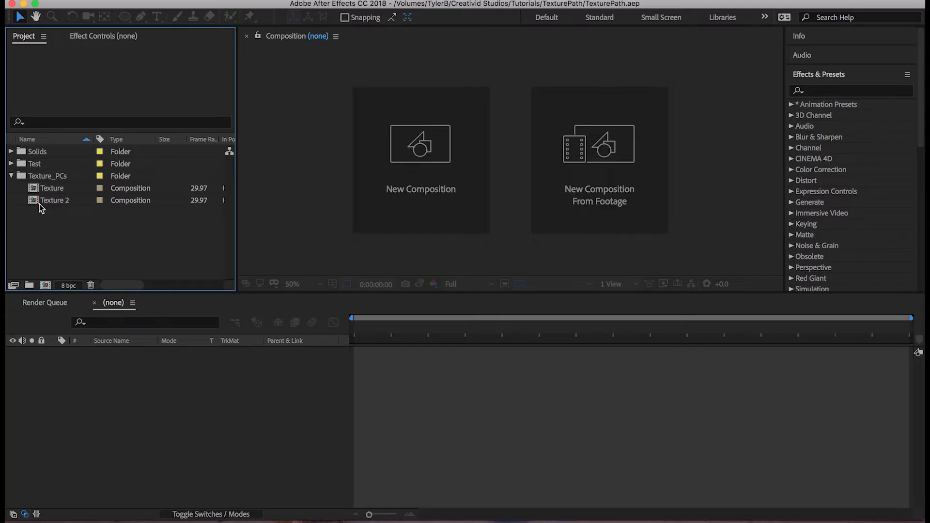
pyautogui.doubleClick(57, 200)
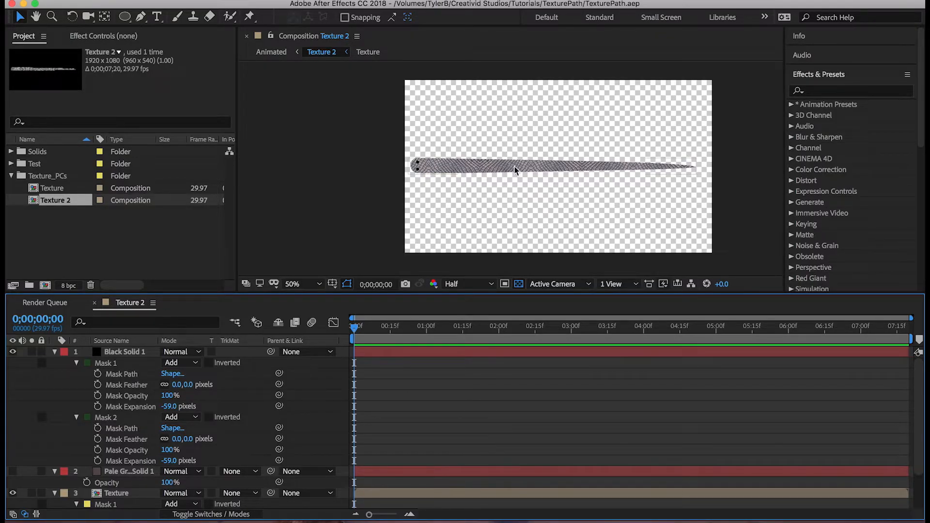
pyautogui.moveTo(467, 439)
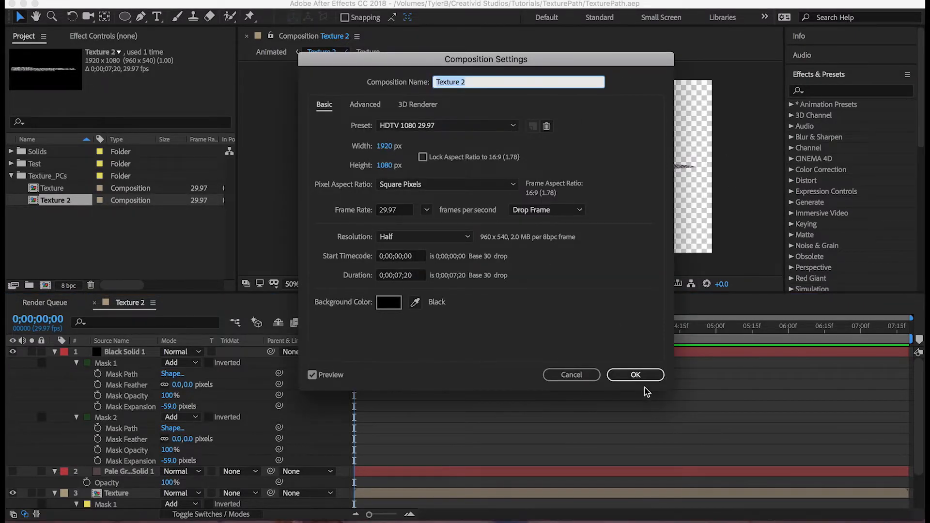
pyautogui.click(635, 374)
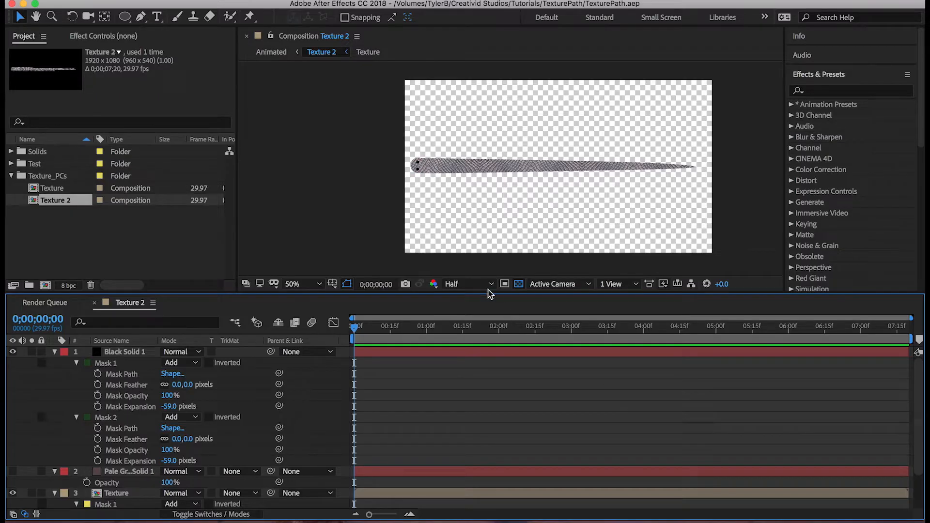
pyautogui.moveTo(431, 274)
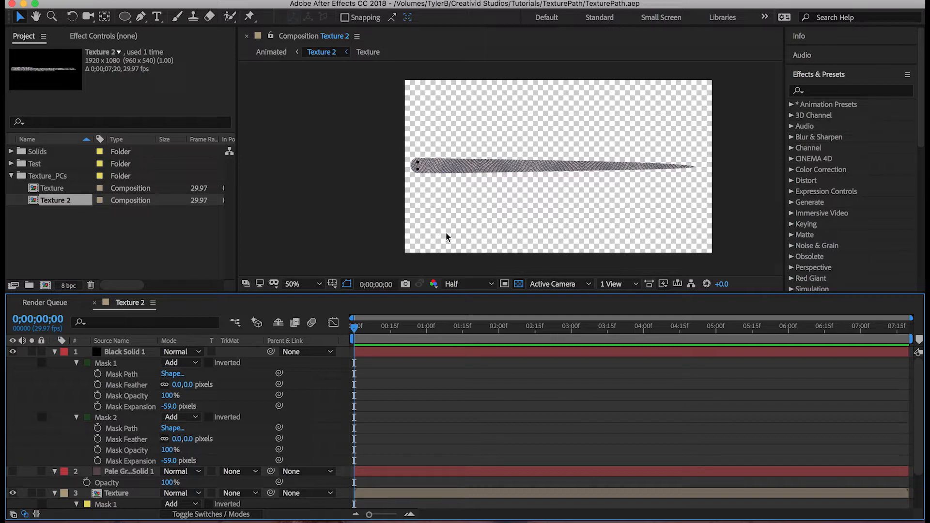
pyautogui.moveTo(447, 238)
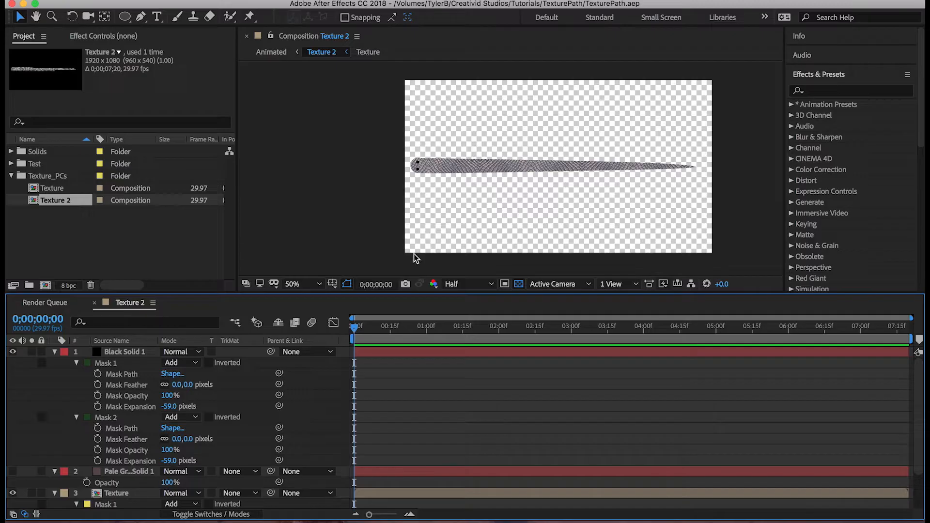
pyautogui.moveTo(408, 260)
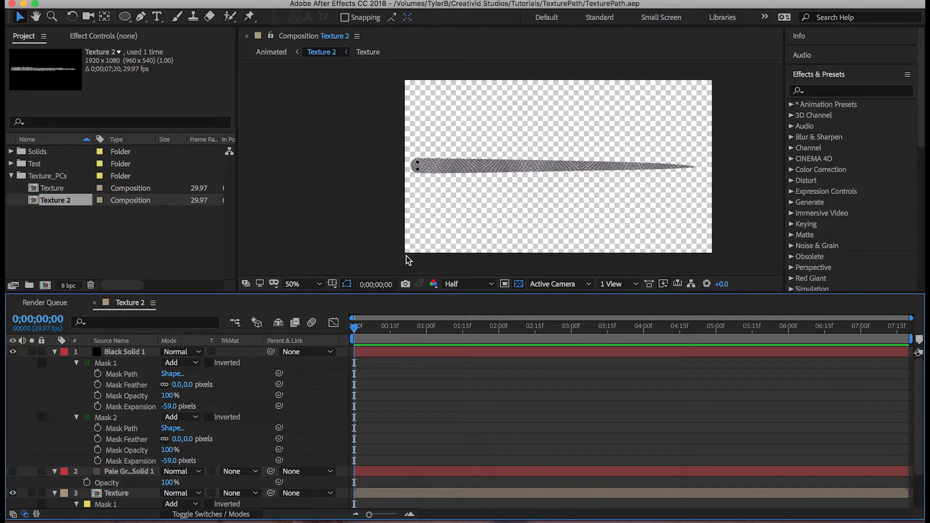
pyautogui.moveTo(143, 316)
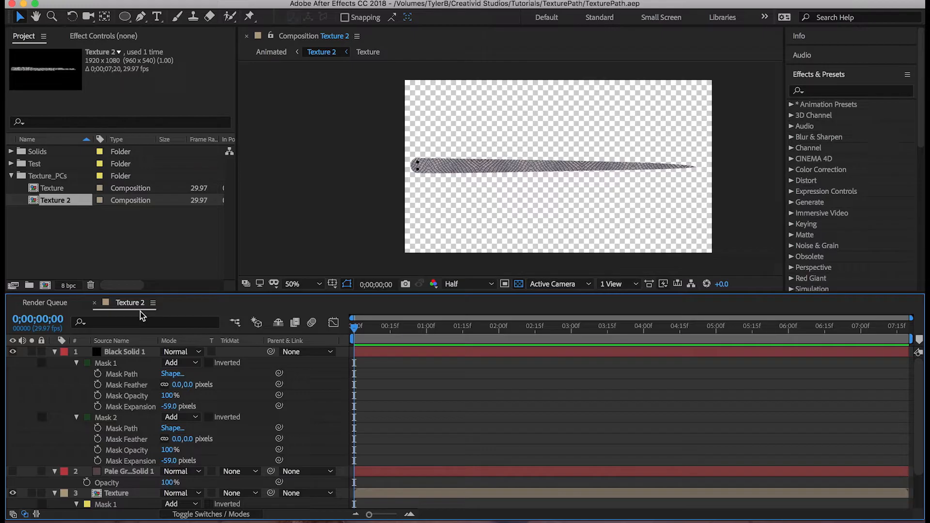
pyautogui.moveTo(187, 337)
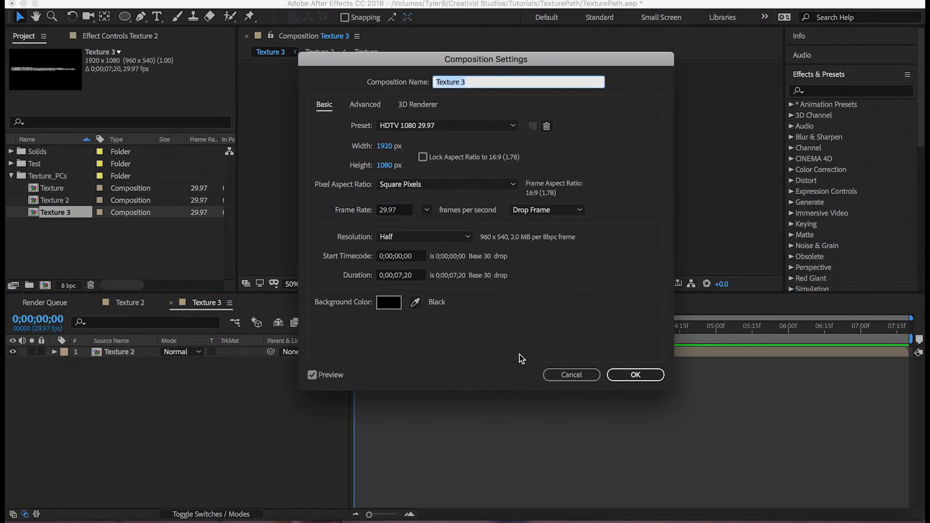
# Name the new composition built from Texture 2 'Moving' and confirm it
pyautogui.write('Mo')
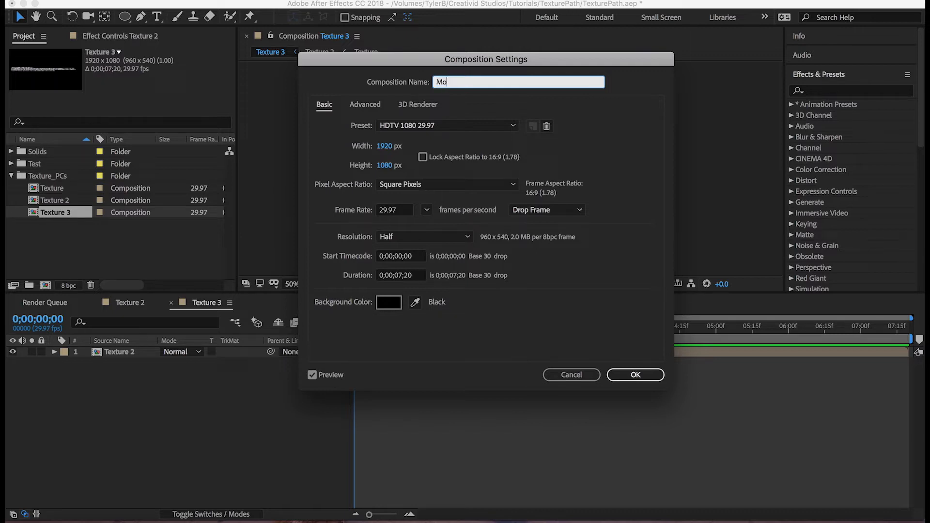
pyautogui.click(635, 374)
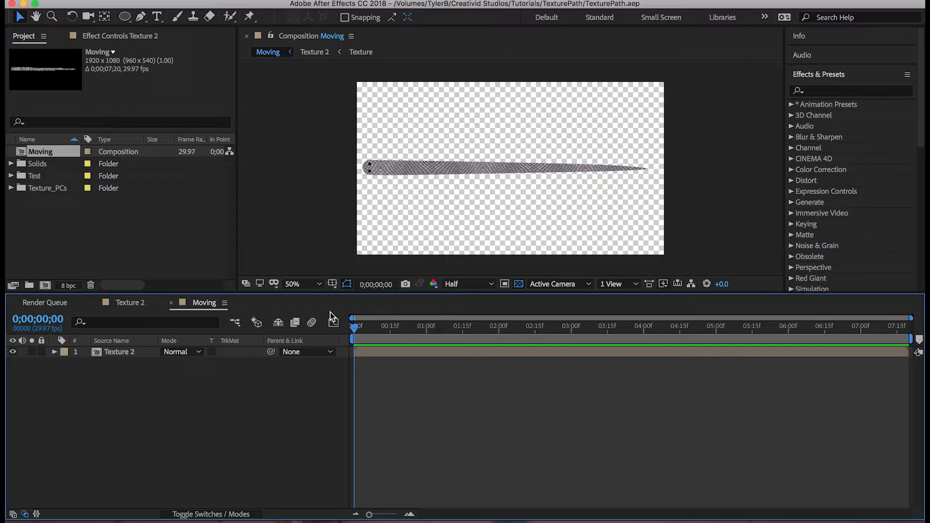
# Draw a curved Pen-tool path across the Moving comp, creating Shape Layer 1
pyautogui.click(141, 17)
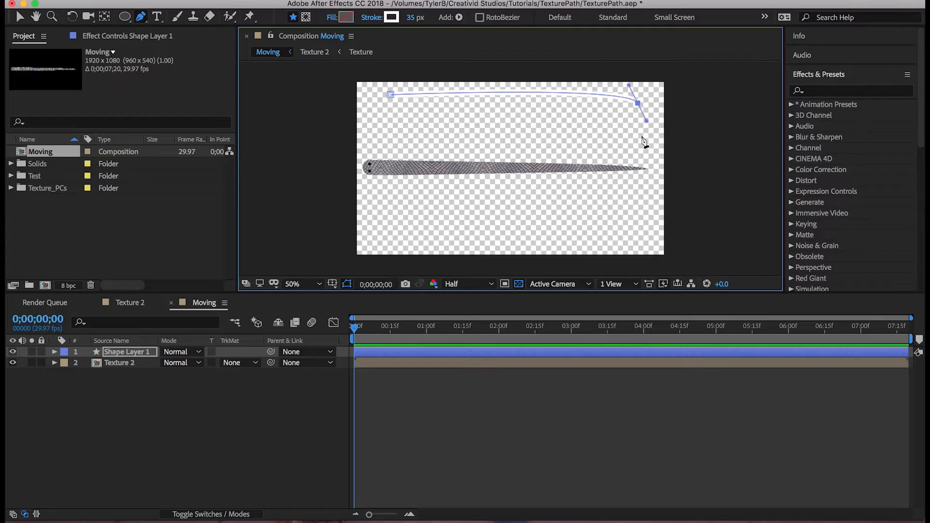
pyautogui.moveTo(643, 122); pyautogui.dragTo(549, 224)
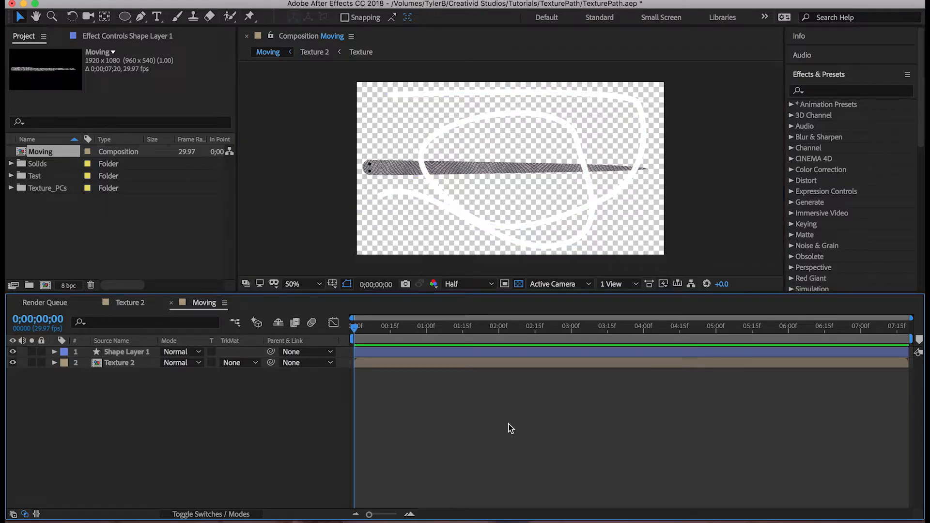
pyautogui.moveTo(430, 383)
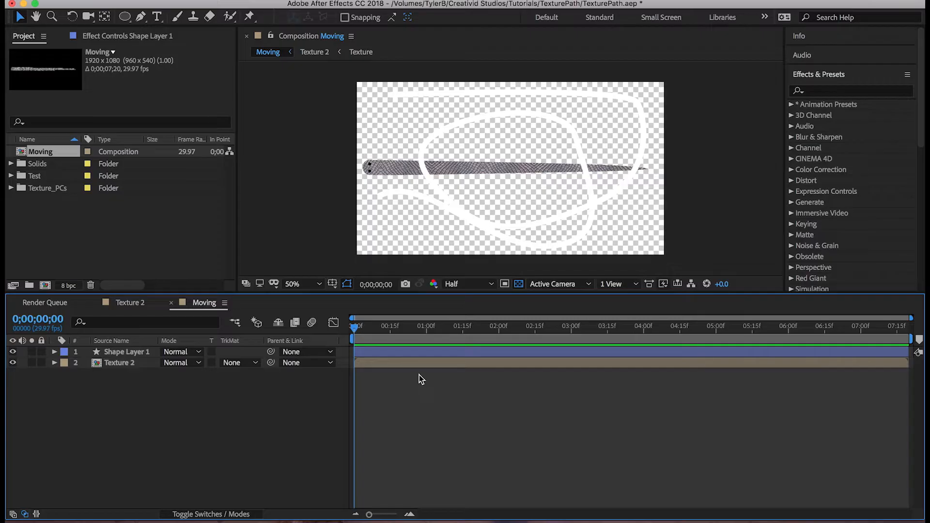
pyautogui.moveTo(457, 327)
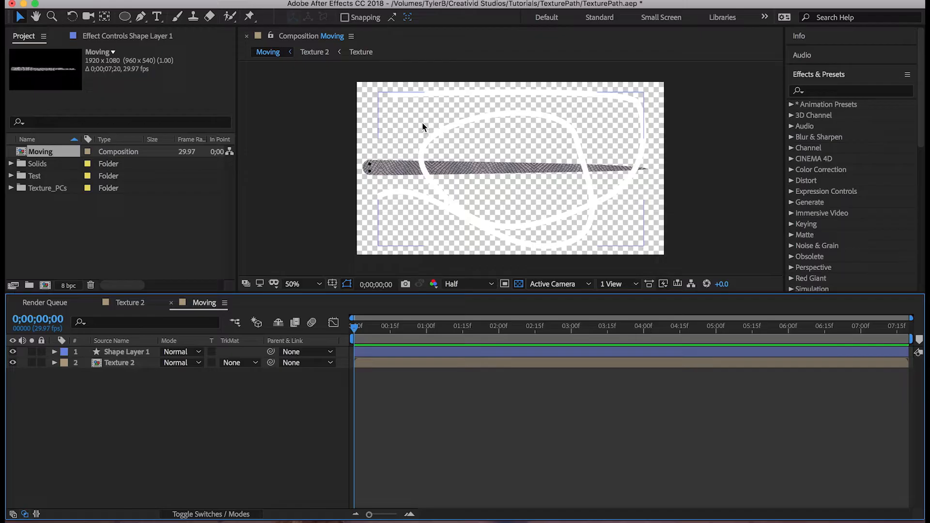
# Select Shape Layer 1 and expand its contents to expose the path and stroke
pyautogui.click(126, 351)
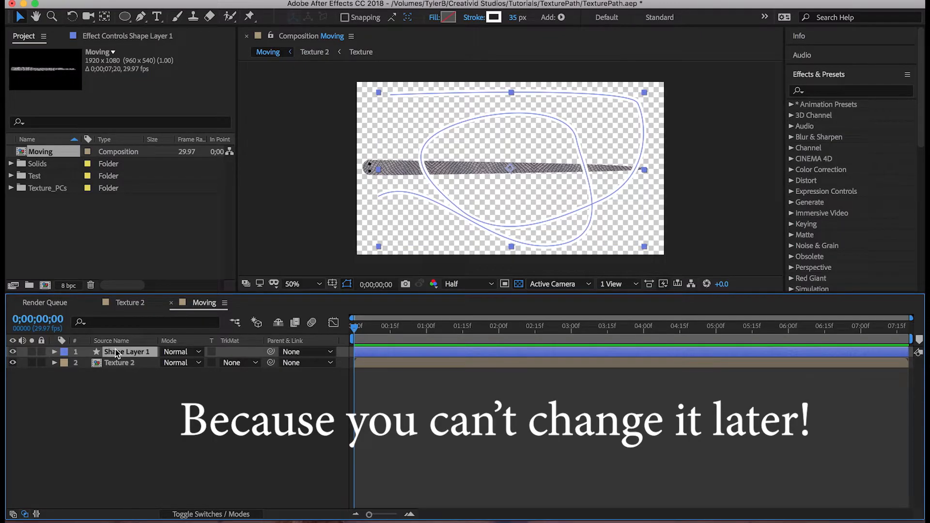
pyautogui.click(55, 352)
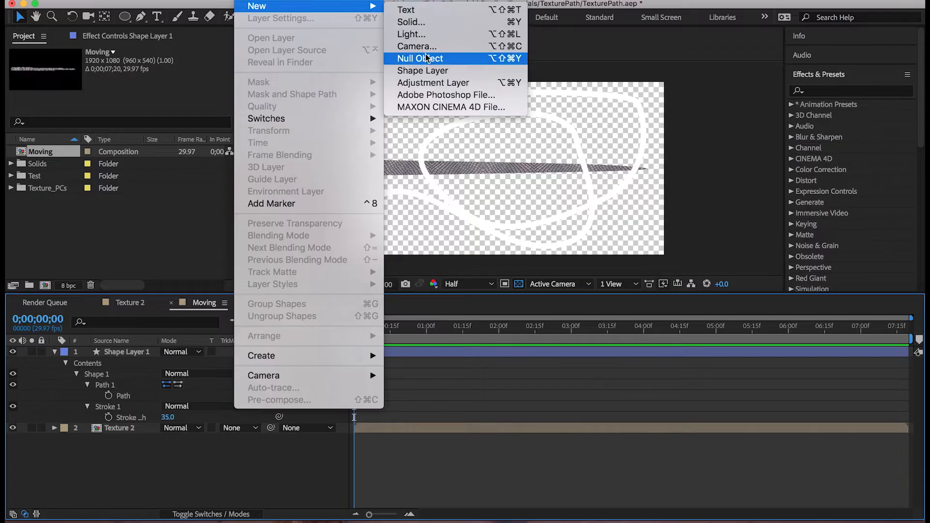
# Add a null object above the shape layer and rename it 'motion 1'
pyautogui.click(419, 58)
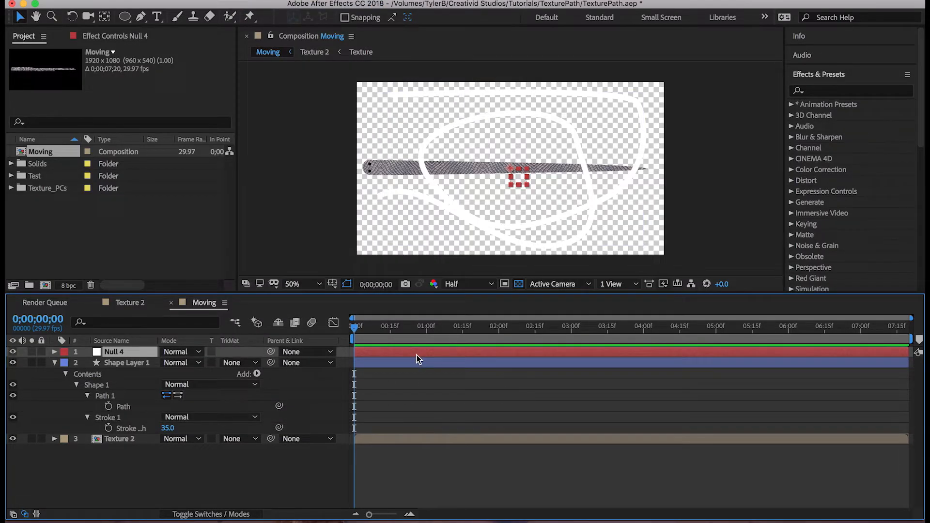
pyautogui.doubleClick(116, 351)
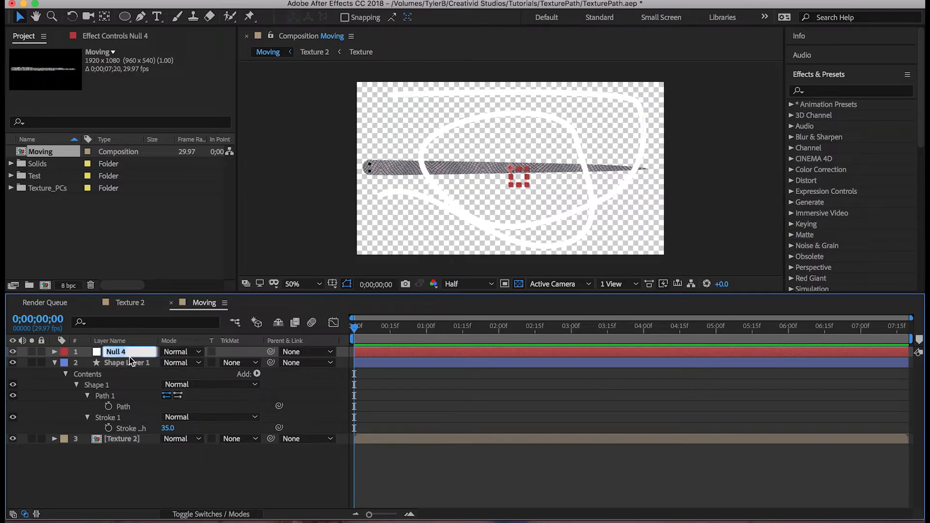
pyautogui.write('motion 1')
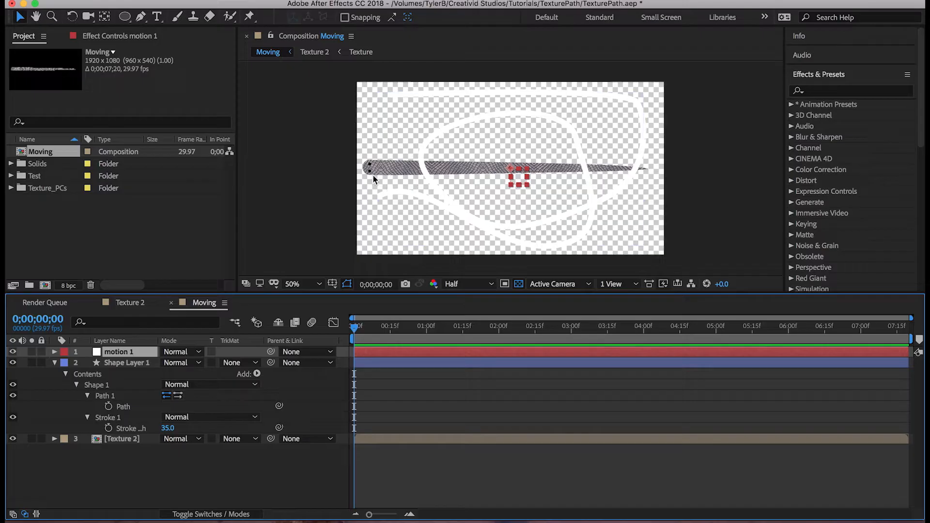
pyautogui.moveTo(375, 178)
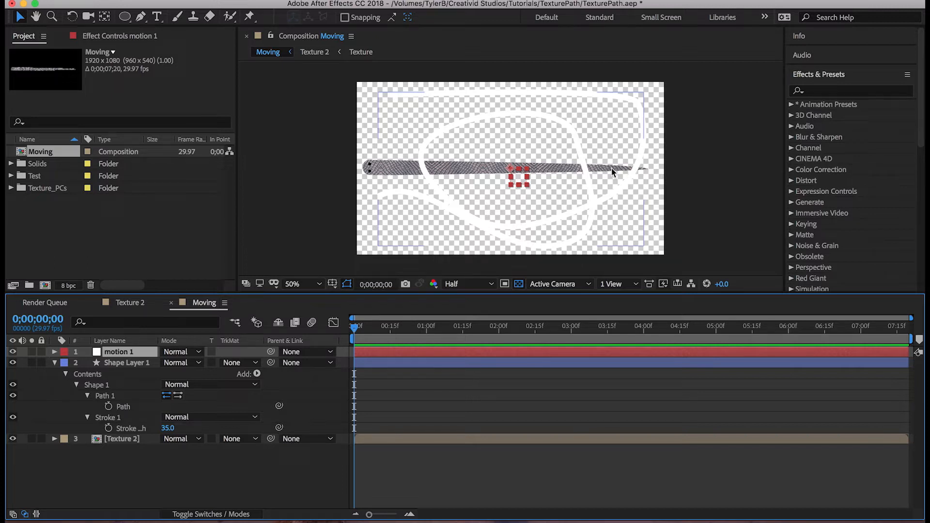
pyautogui.moveTo(472, 333)
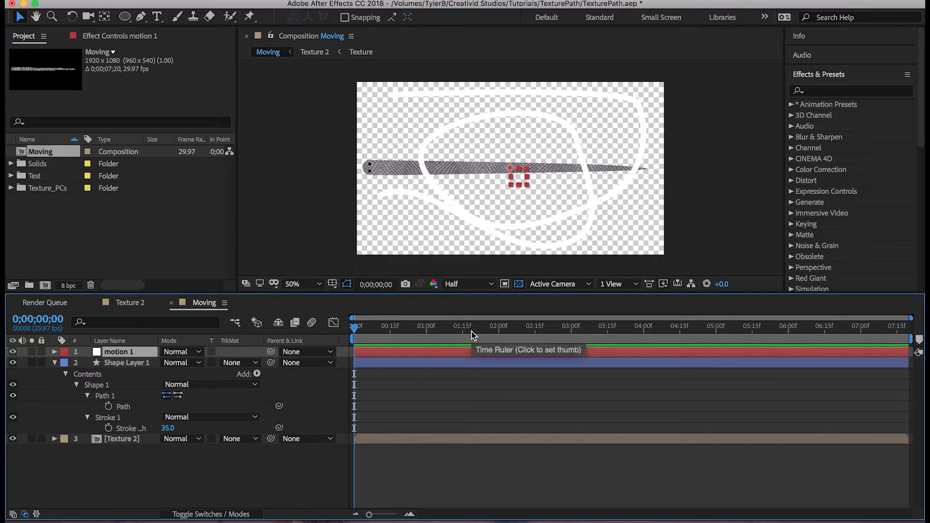
# Copy Shape Layer 1's path onto motion 1's Position so the null traces the loop
pyautogui.click(52, 352)
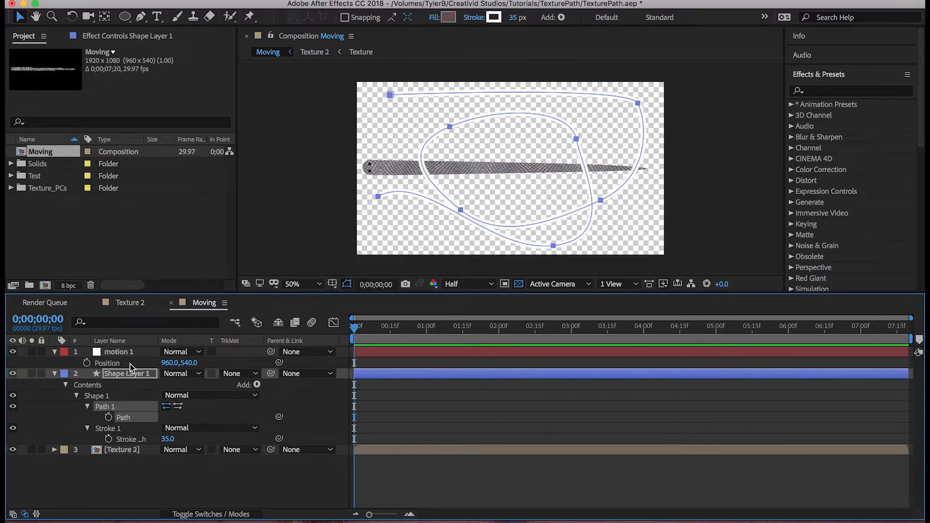
pyautogui.click(118, 351)
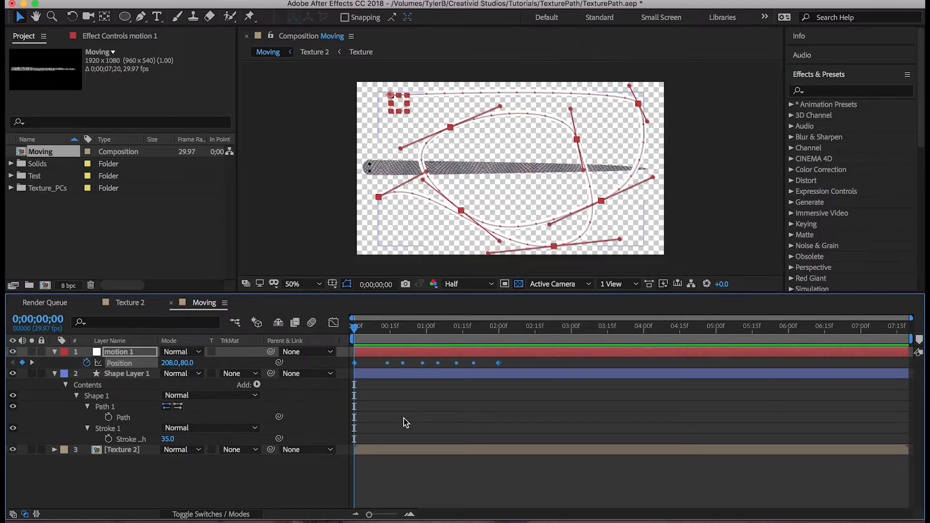
pyautogui.moveTo(424, 408)
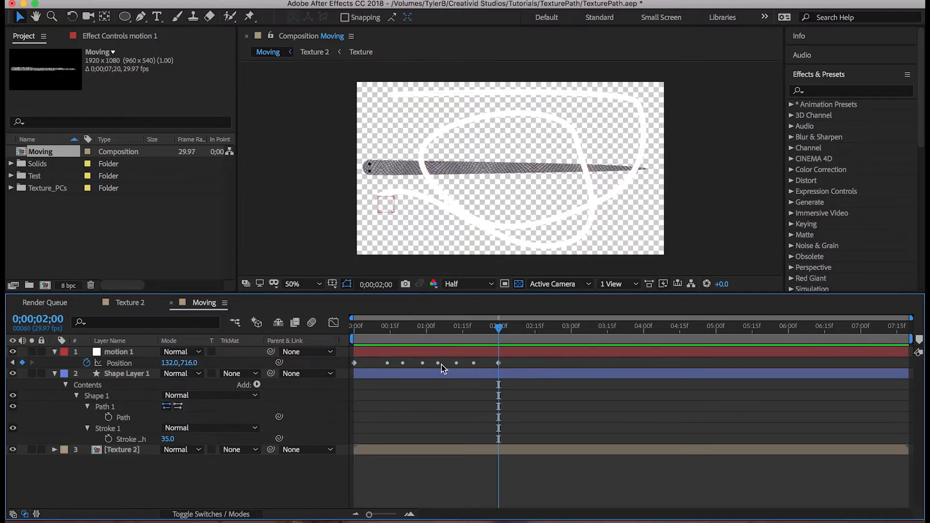
pyautogui.moveTo(487, 368)
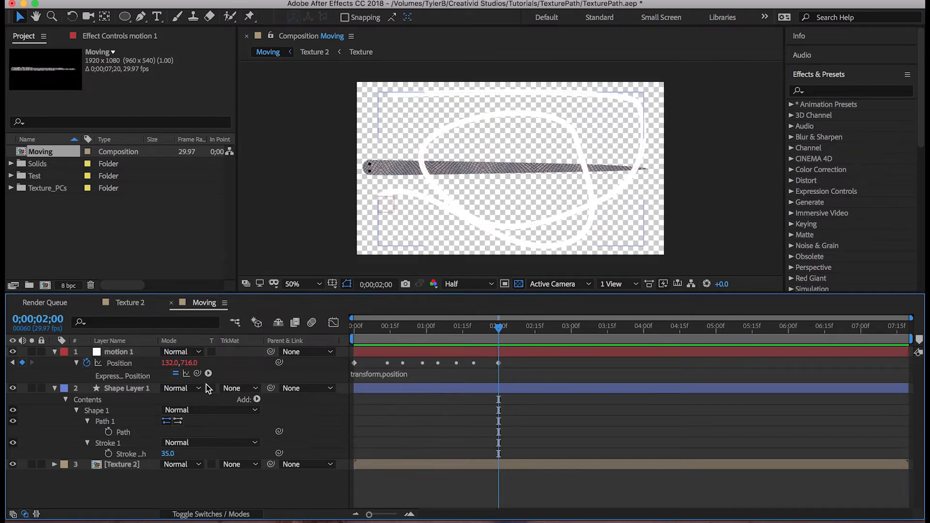
# Convert motion 1's Position expression into keyframes via Keyframe Assistant
pyautogui.rightClick(355, 363)
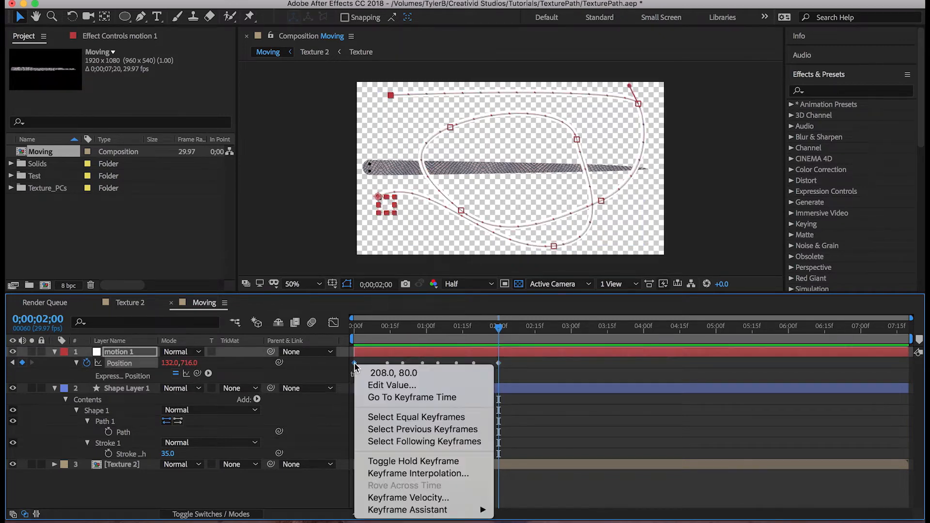
pyautogui.moveTo(407, 511)
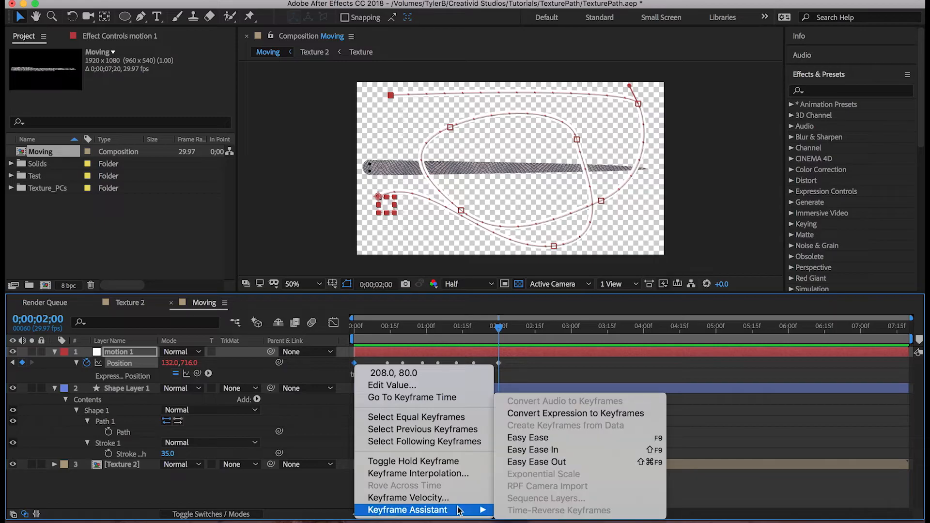
pyautogui.moveTo(574, 414)
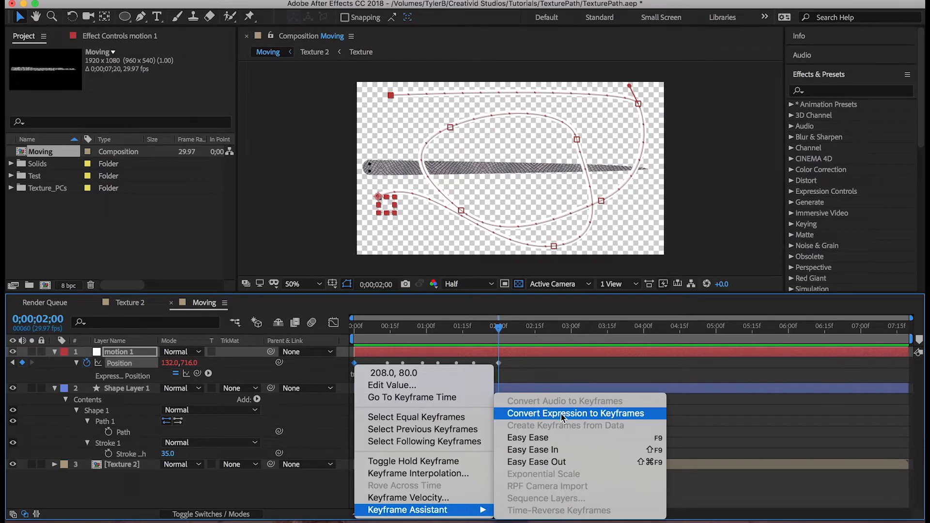
pyautogui.click(573, 414)
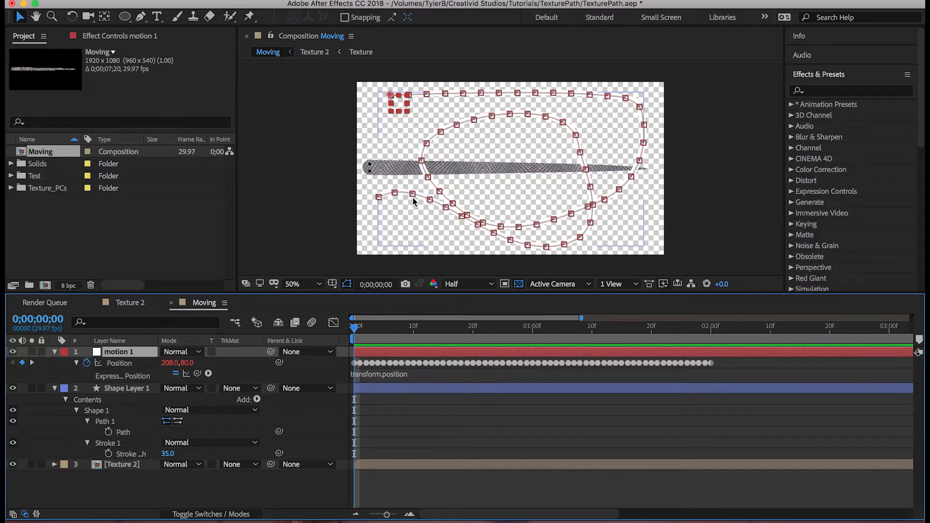
pyautogui.moveTo(425, 151)
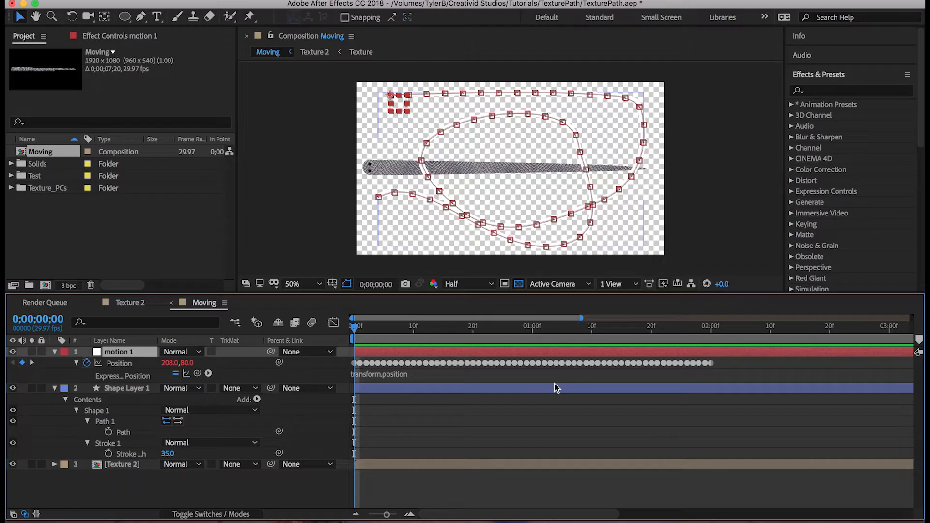
pyautogui.moveTo(509, 97)
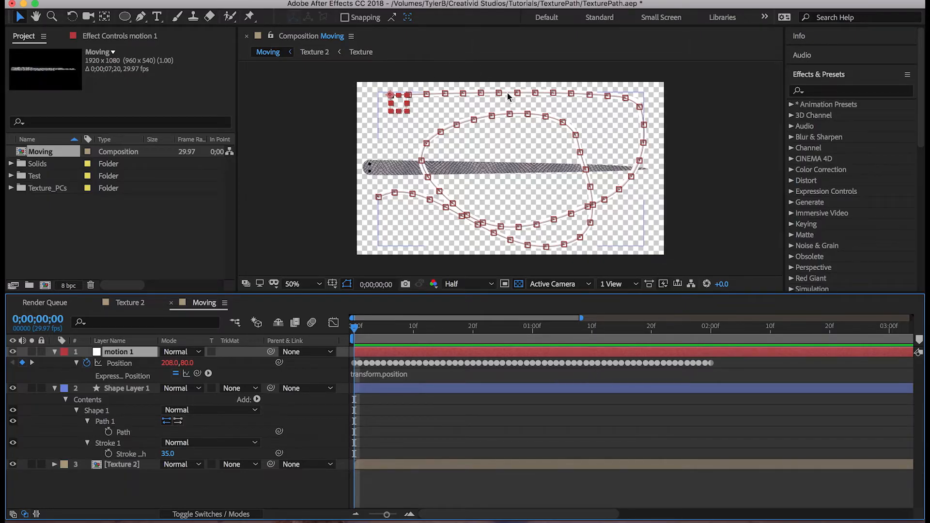
pyautogui.moveTo(586, 96)
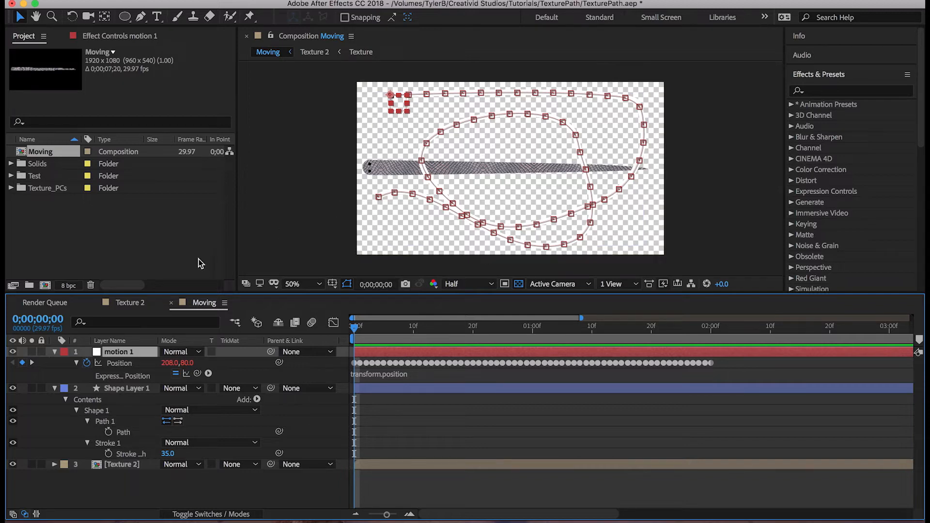
pyautogui.moveTo(134, 364)
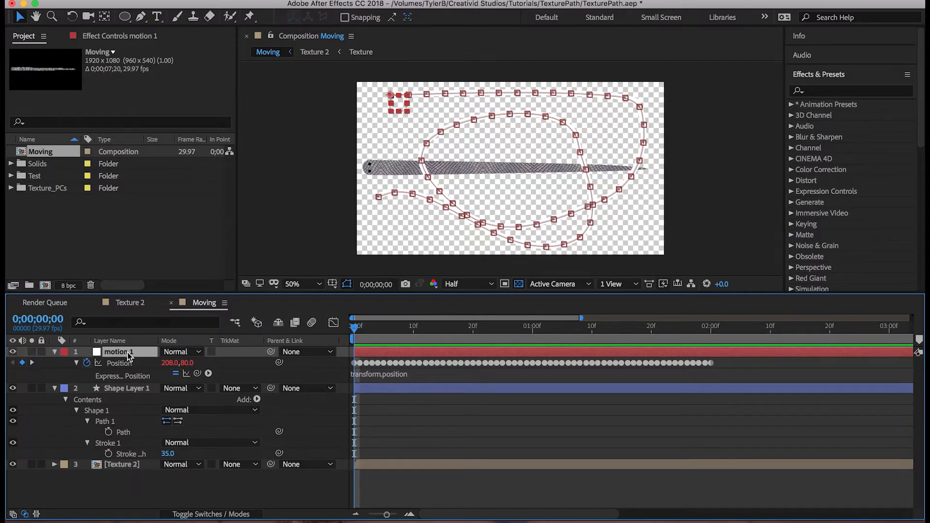
# Duplicate the keyframed motion 1 null with Cmd+D toward motion 2–5
pyautogui.press('cmd+d')
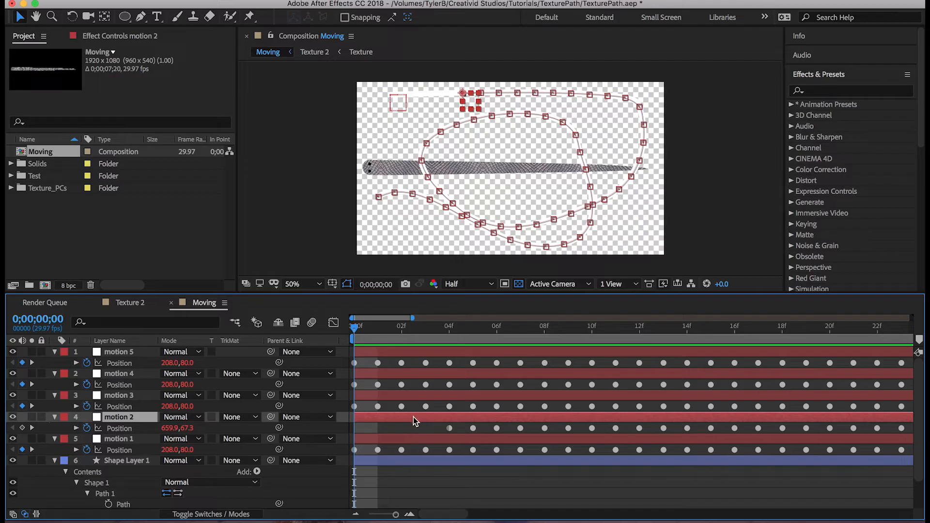
pyautogui.moveTo(432, 432)
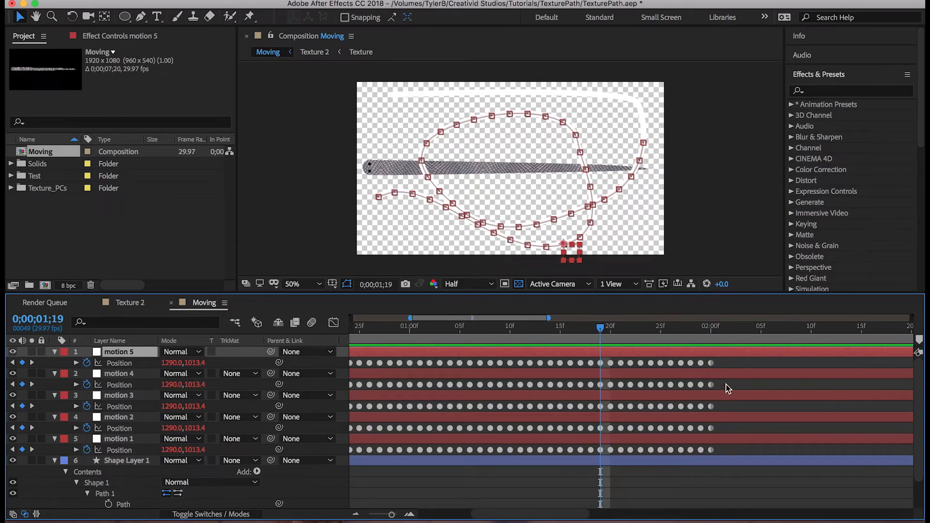
# Offset a null's keyframes and scrub the timeline to check the nulls' staggered spacing
pyautogui.click(118, 374)
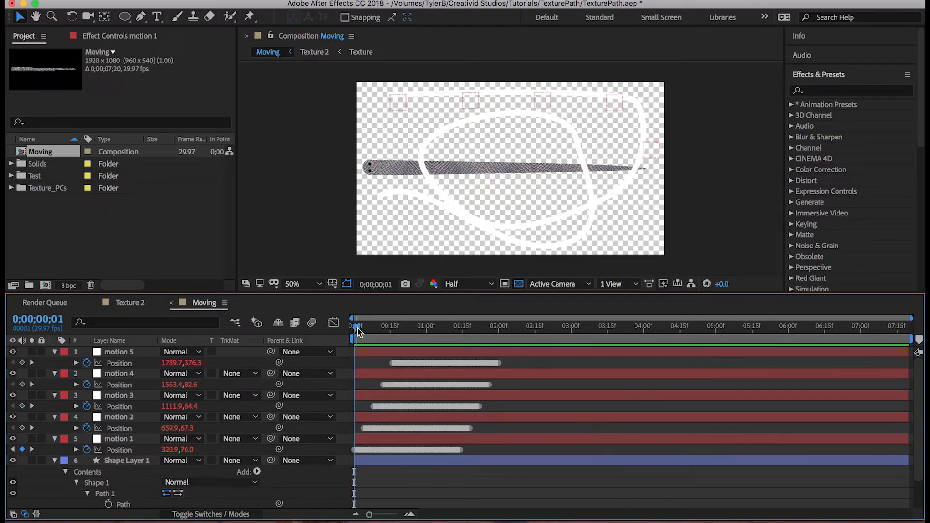
pyautogui.moveTo(356, 326); pyautogui.dragTo(369, 325)
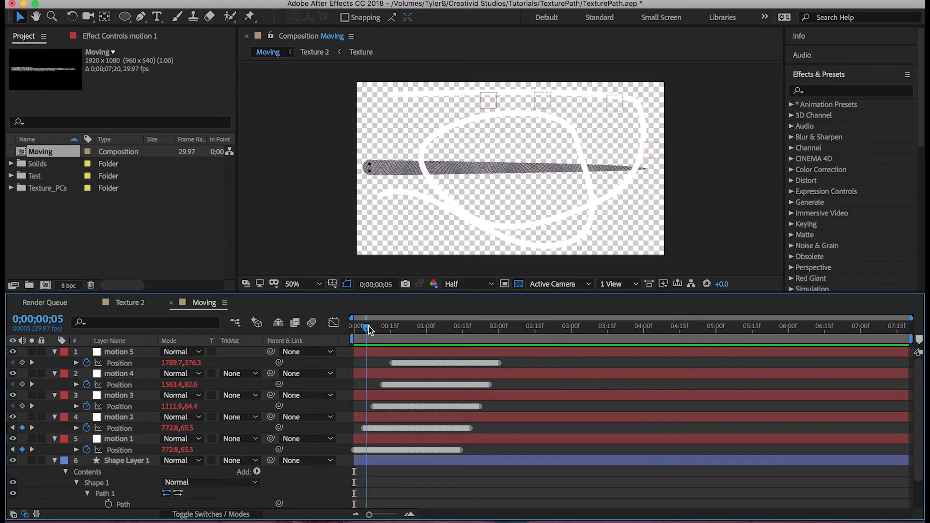
pyautogui.moveTo(352, 326); pyautogui.dragTo(385, 325)
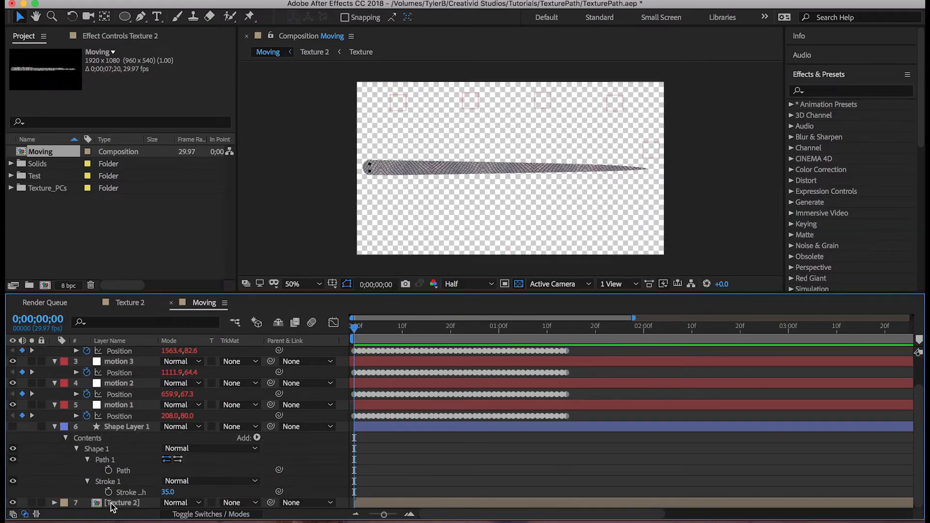
# Select the Texture 2 snake layer to reach its Puppet pin positions
pyautogui.click(123, 503)
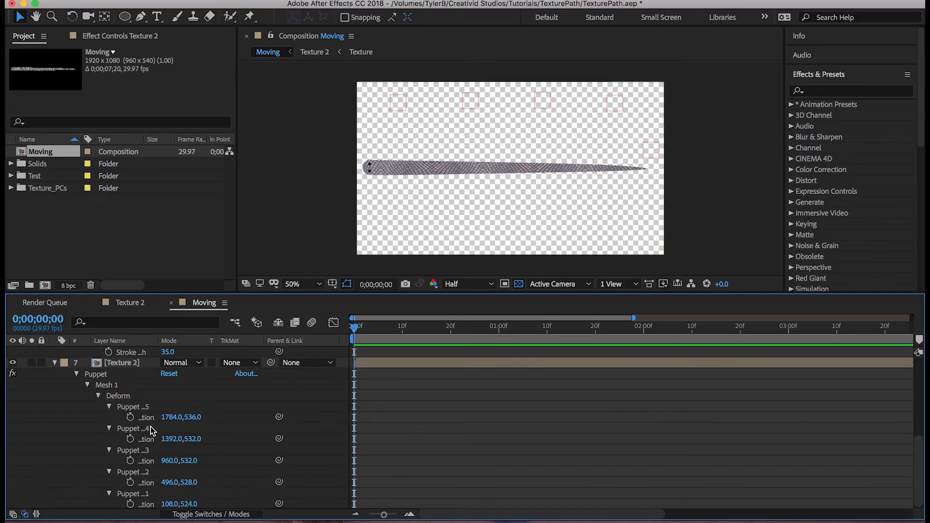
pyautogui.moveTo(131, 419)
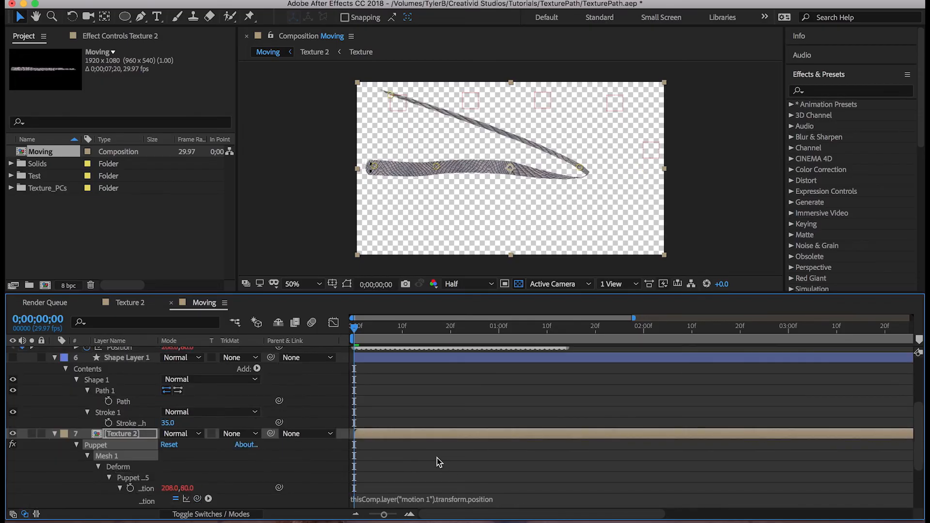
# Scroll the timeline to reach Texture 2's Puppet Pin Position properties for linking
pyautogui.scroll(-3)
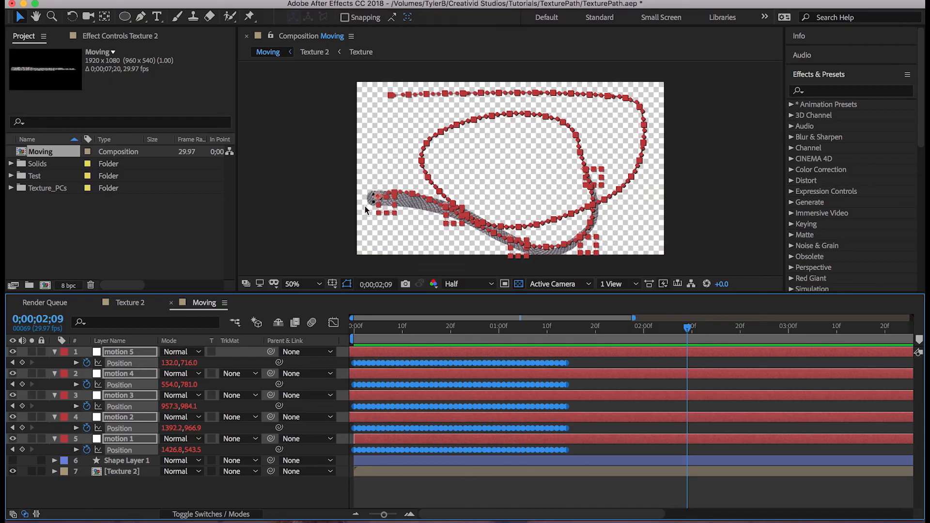
pyautogui.moveTo(573, 364)
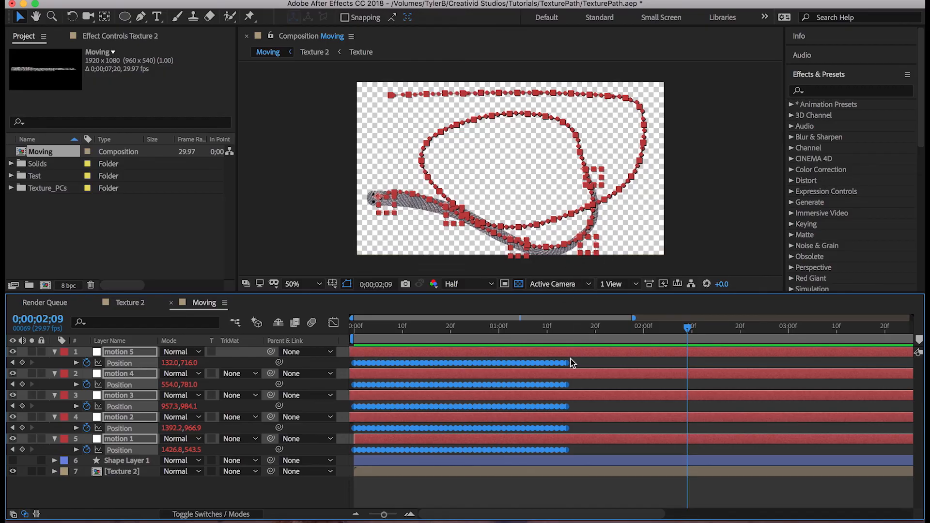